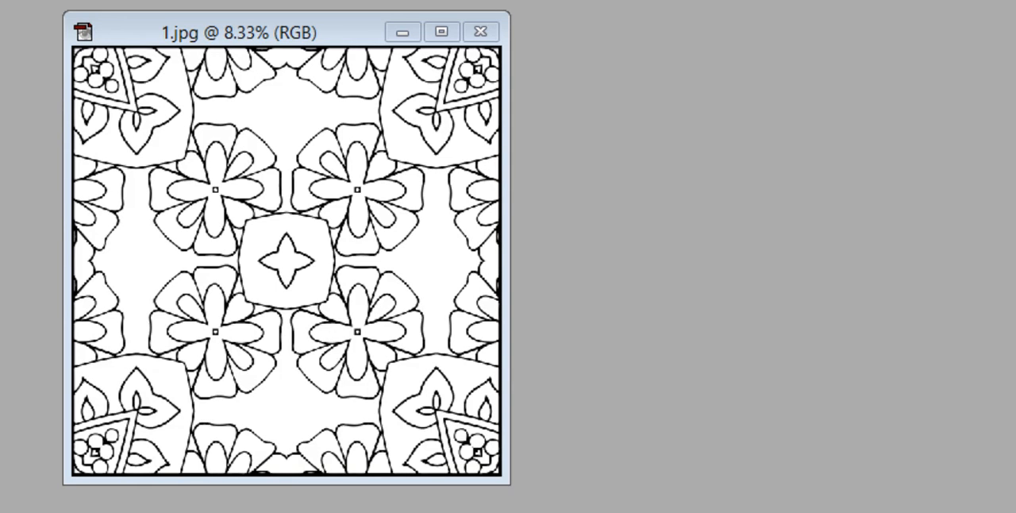
pyautogui.moveTo(702, 419)
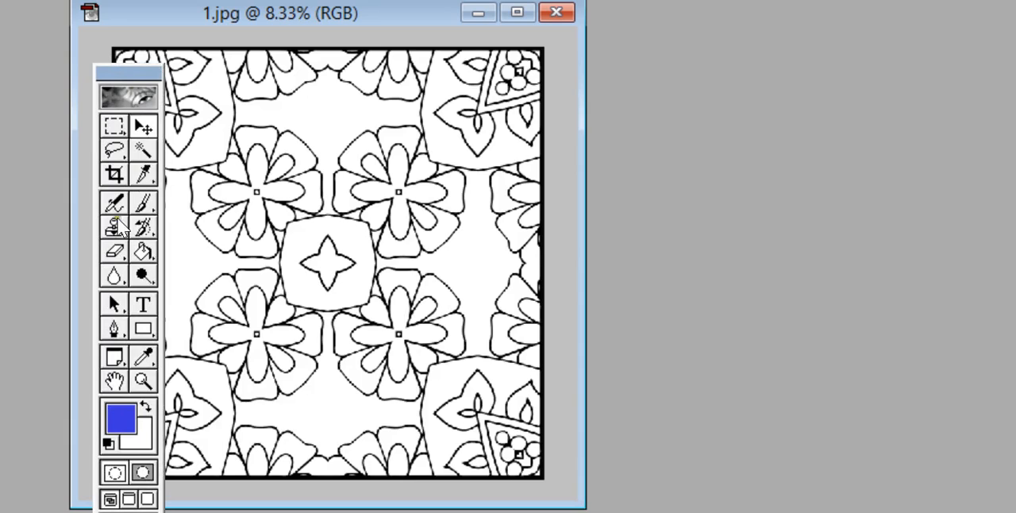
pyautogui.moveTo(113, 127)
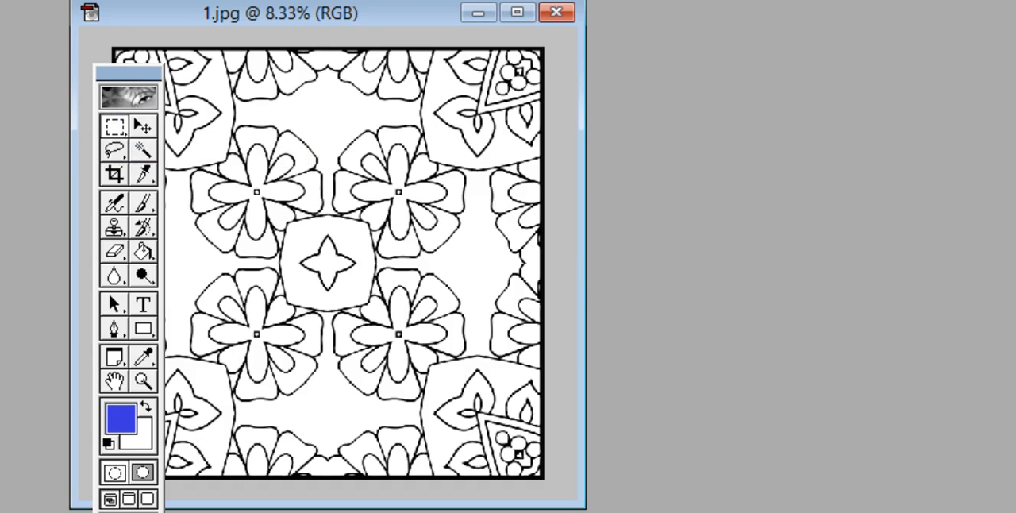
# Show the Tools palette beside the enlarged mandala window, ready for the Rectangular Marquee
pyautogui.press('Tab')
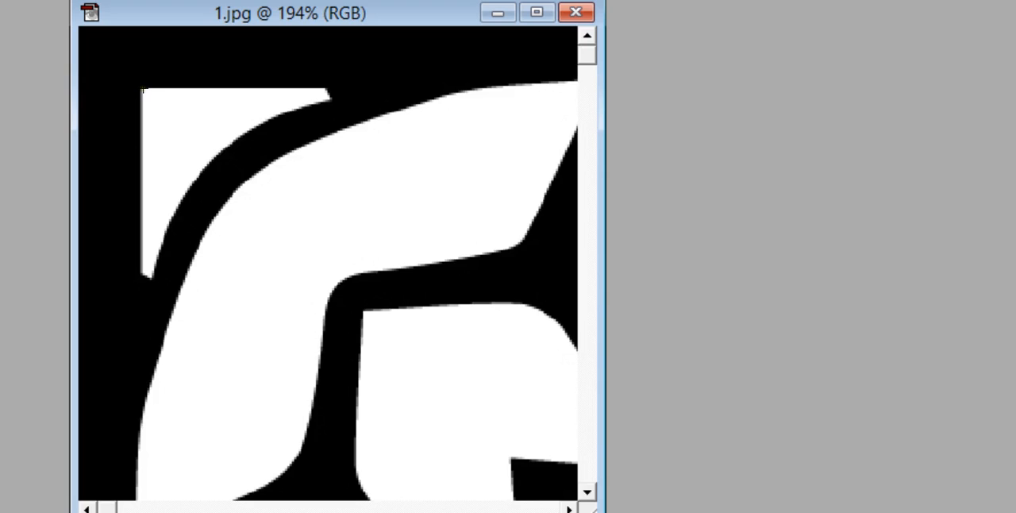
pyautogui.moveTo(145, 92)
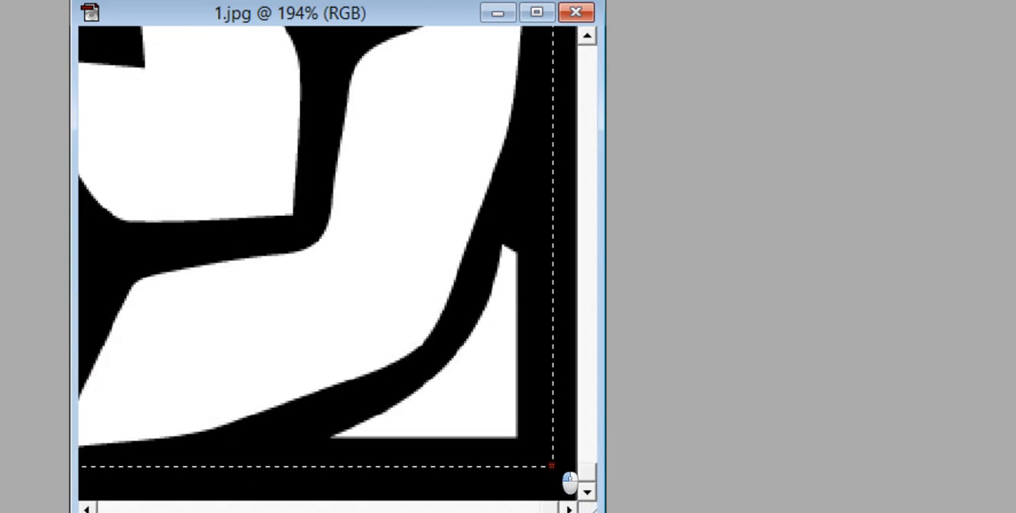
# Drag a rectangular marquee just inside the mandala's thick outer black border
pyautogui.moveTo(570, 476); pyautogui.dragTo(528, 453)
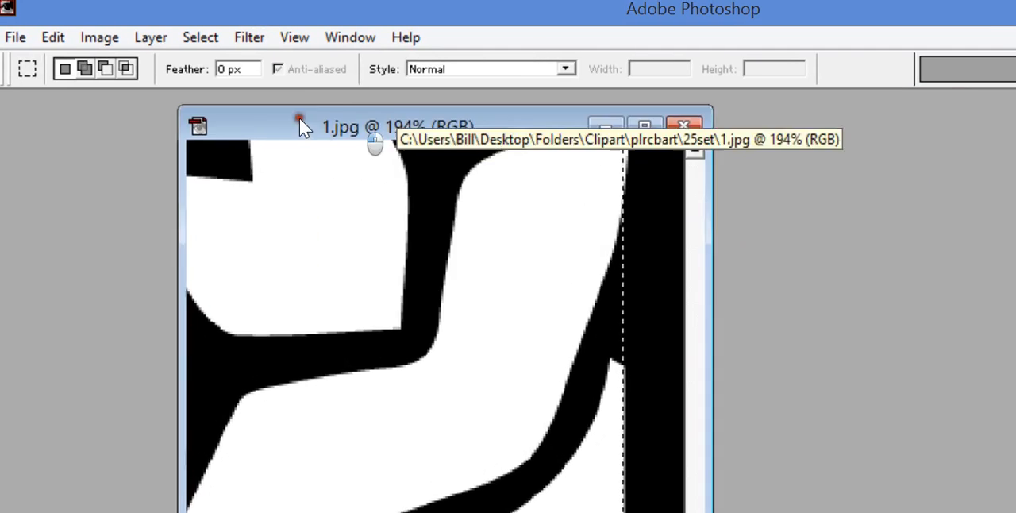
# Crop the mandala image to the marquee selection with Image > Crop
pyautogui.click(99, 37)
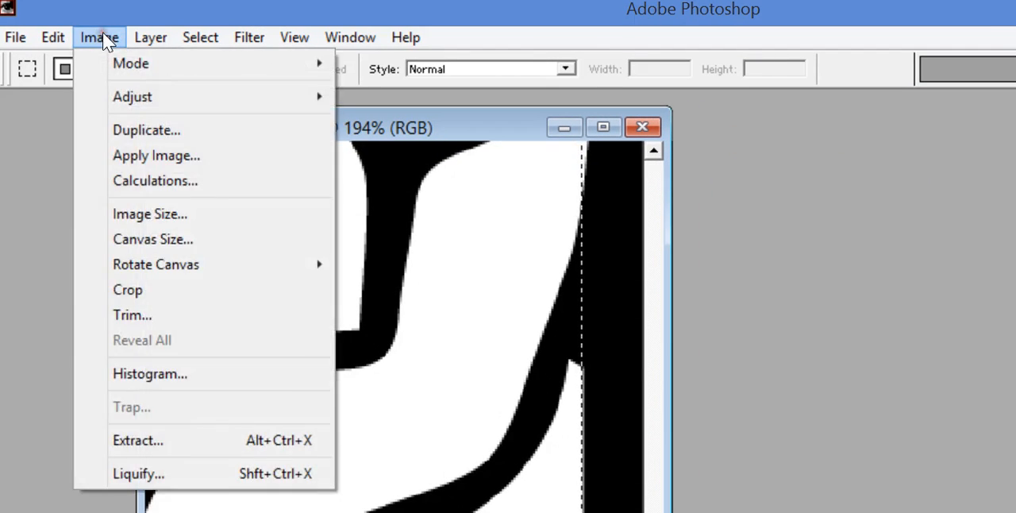
pyautogui.moveTo(155, 265)
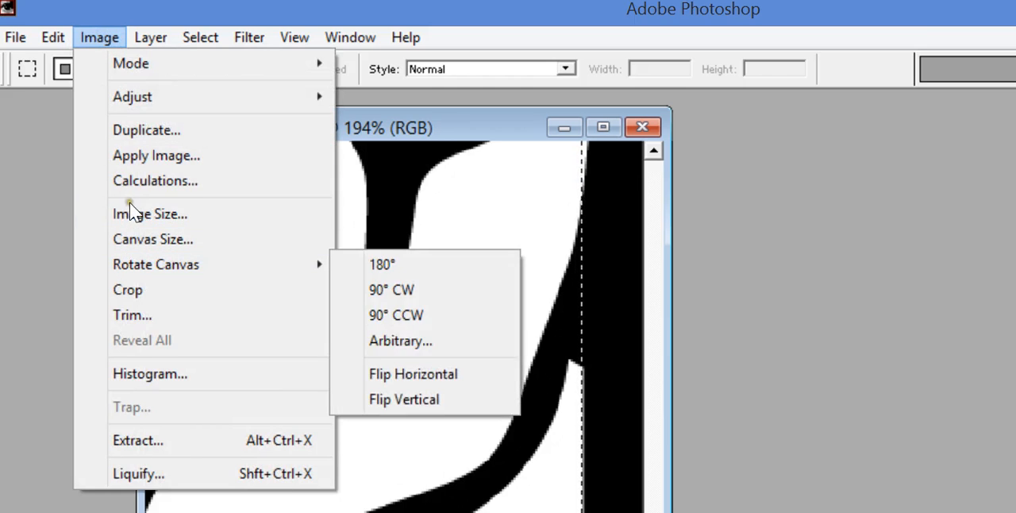
pyautogui.moveTo(128, 290)
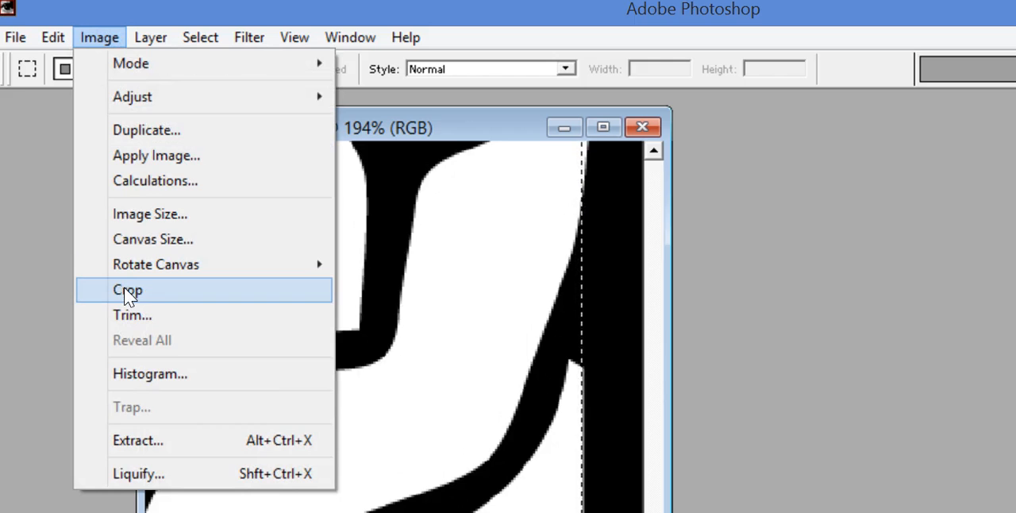
pyautogui.click(128, 289)
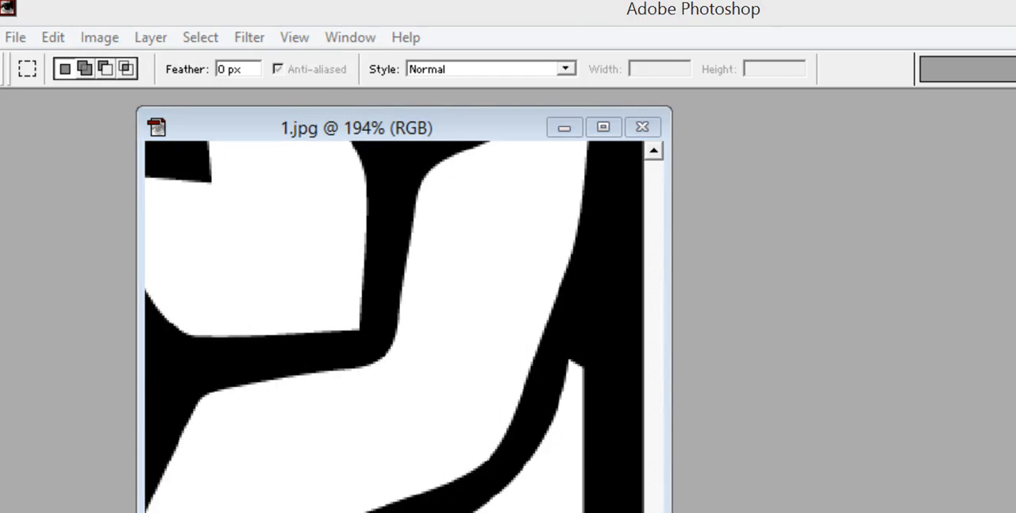
pyautogui.moveTo(981, 126)
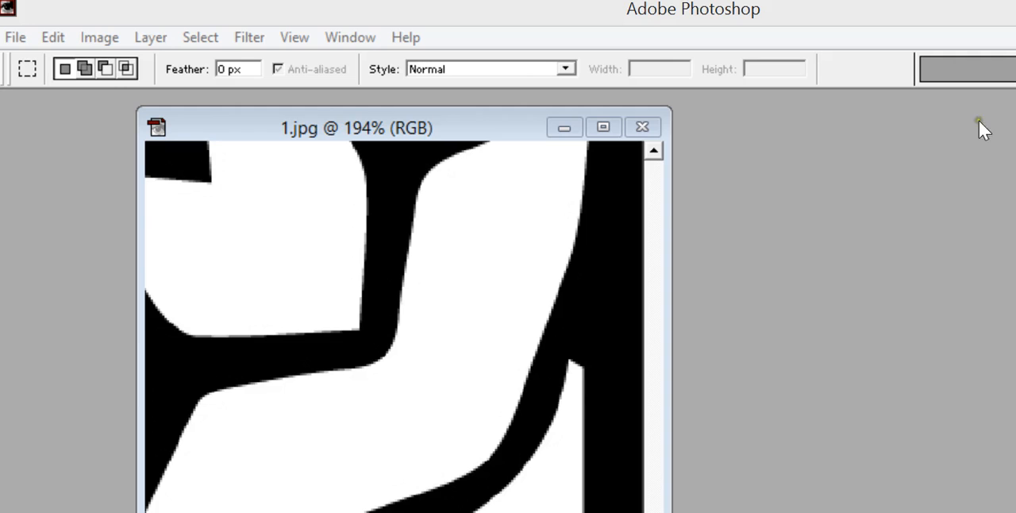
pyautogui.moveTo(317, 131)
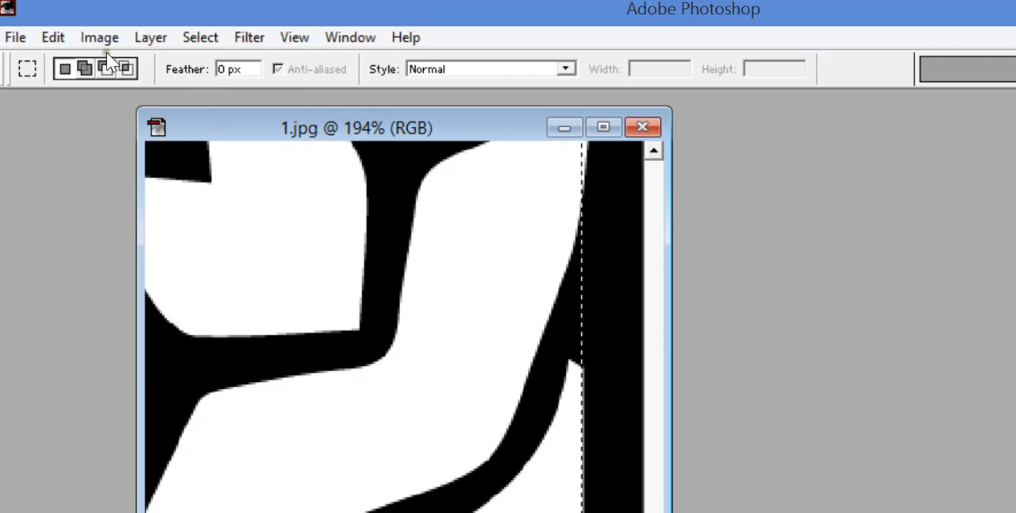
# Deselect the leftover marquee on the cropped mandala via Select > Deselect
pyautogui.click(100, 36)
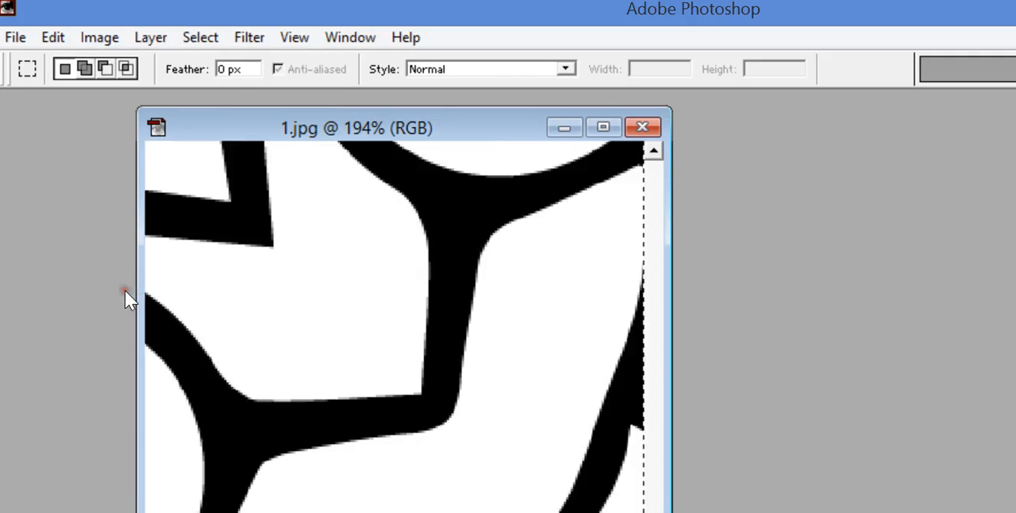
pyautogui.moveTo(148, 37)
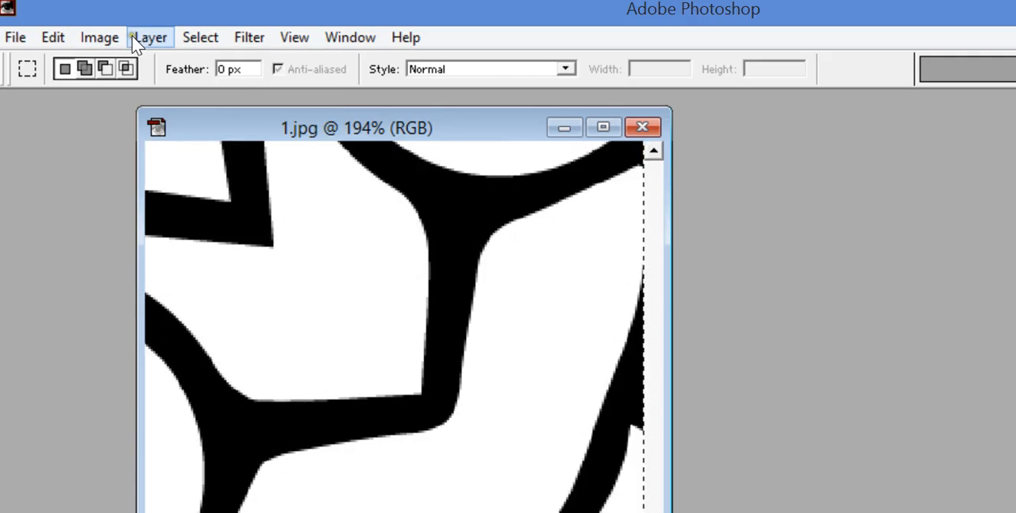
pyautogui.click(200, 37)
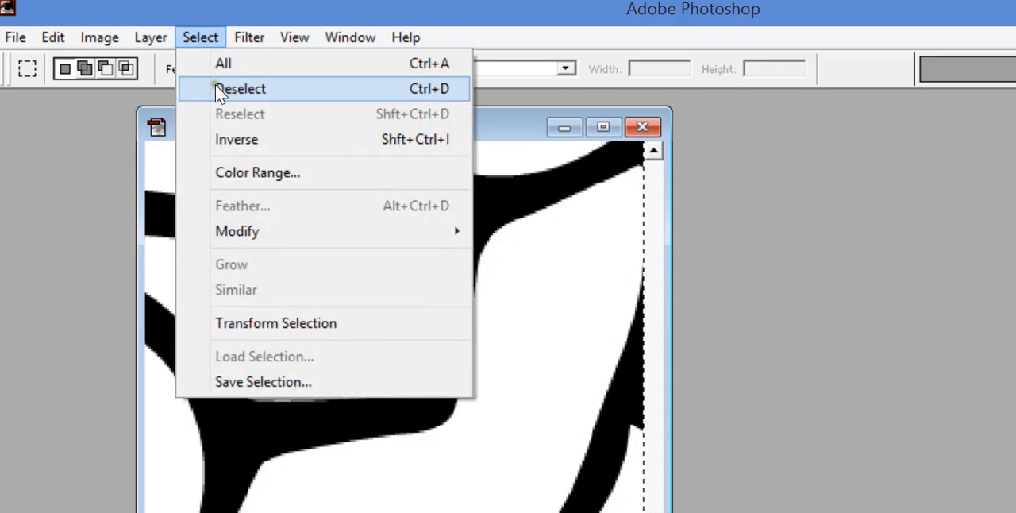
pyautogui.click(239, 88)
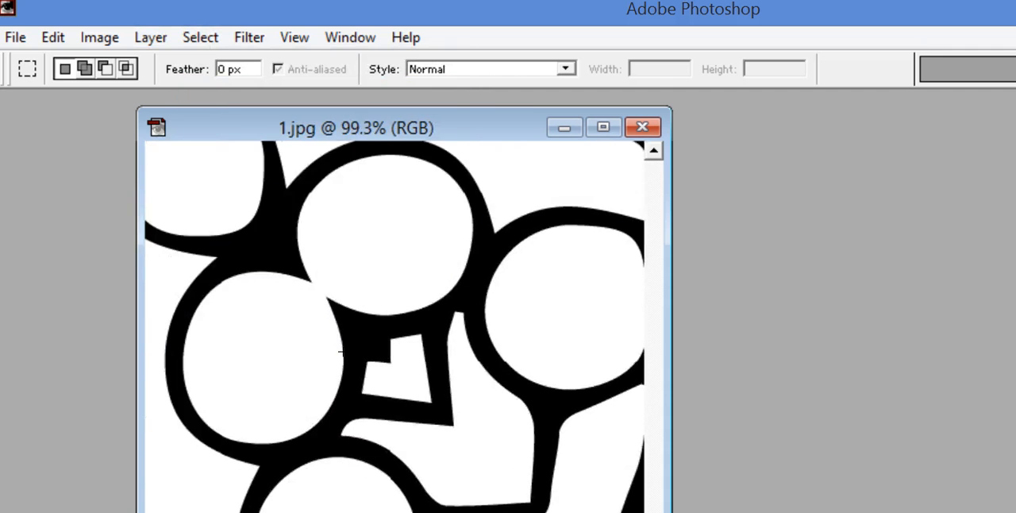